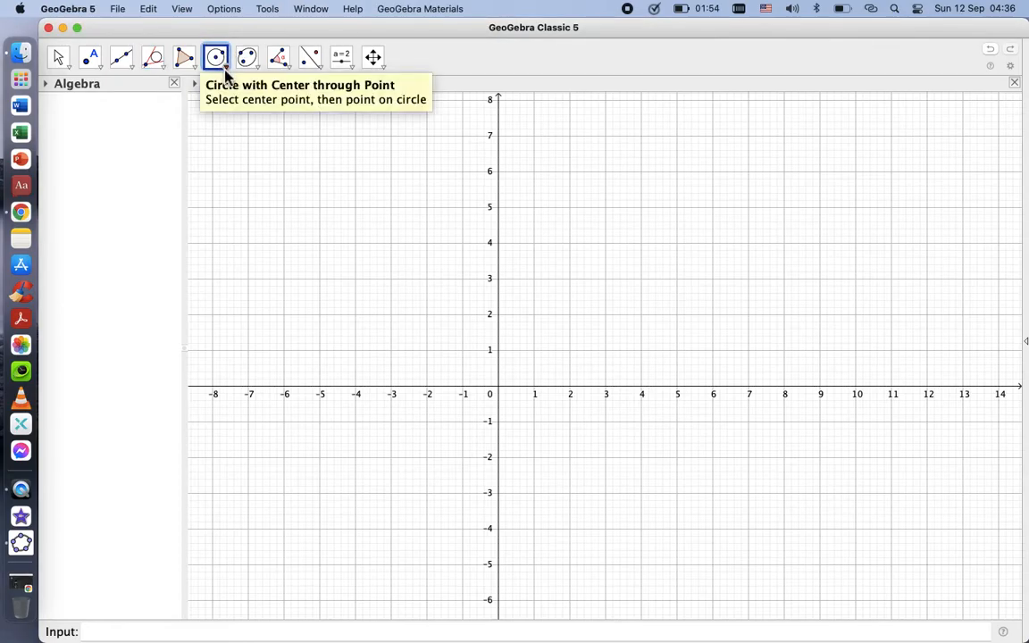
Draw circle c: x² + y² = 9 with centre A at the origin and radius 3
{"action": "left_click", "coordinate": [214, 55]}
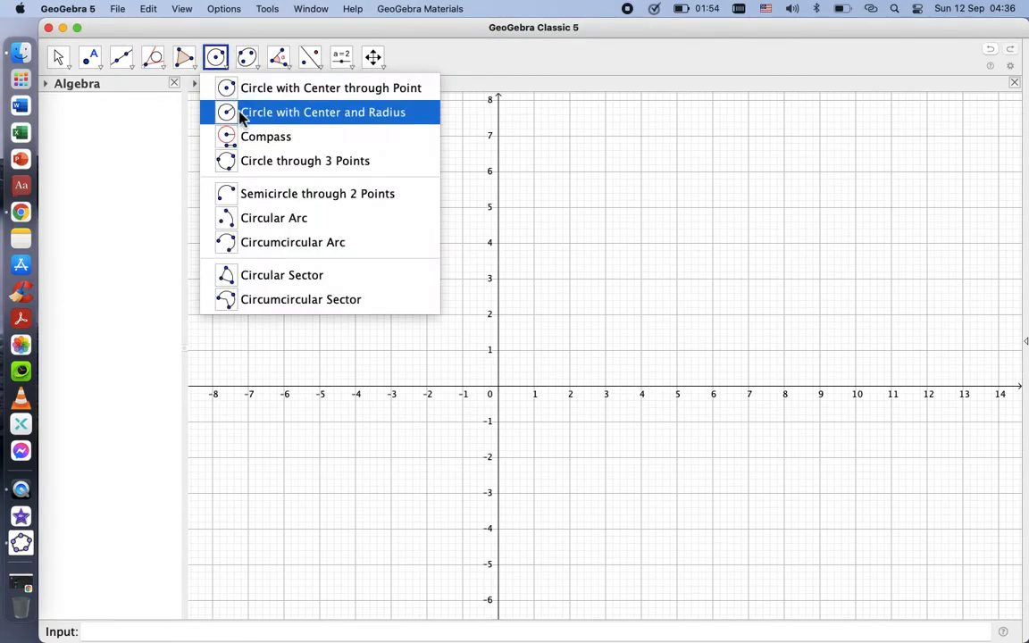
{"action": "left_click", "coordinate": [322, 111]}
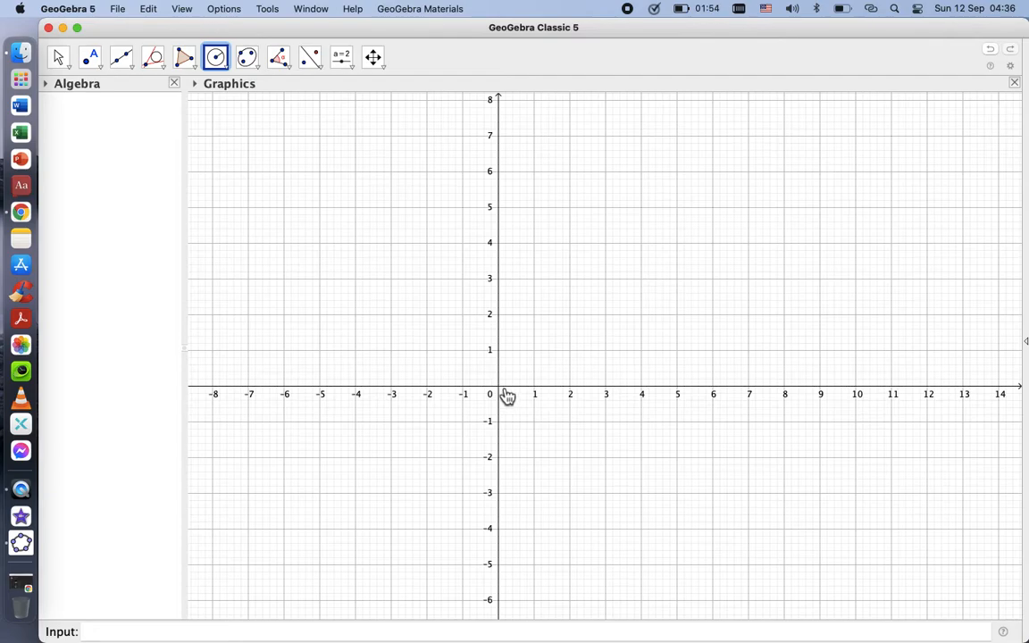
{"action": "left_click", "coordinate": [496, 393]}
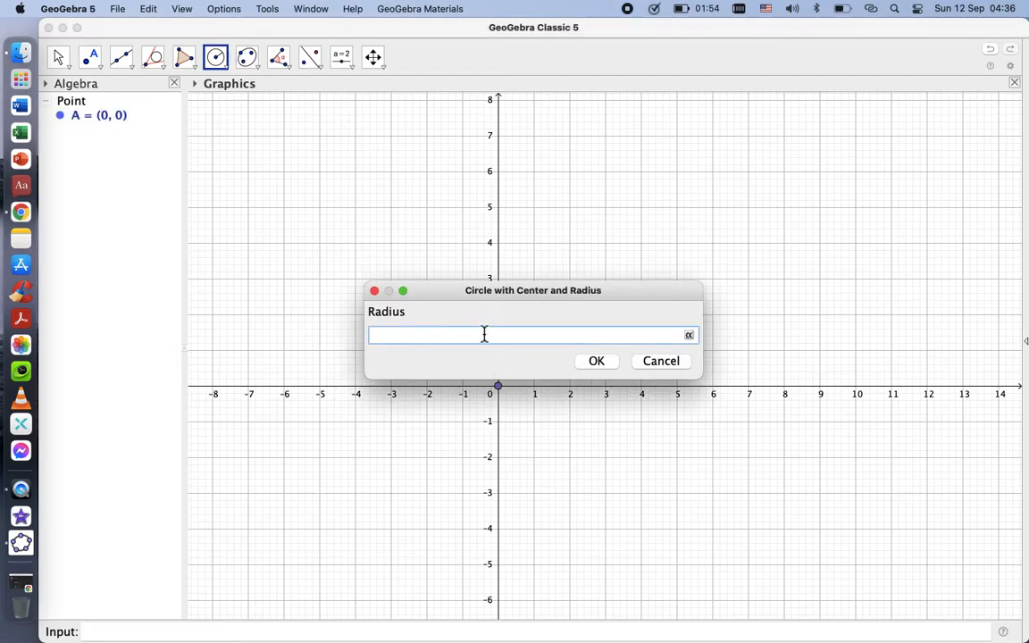
{"action": "left_click", "coordinate": [596, 361]}
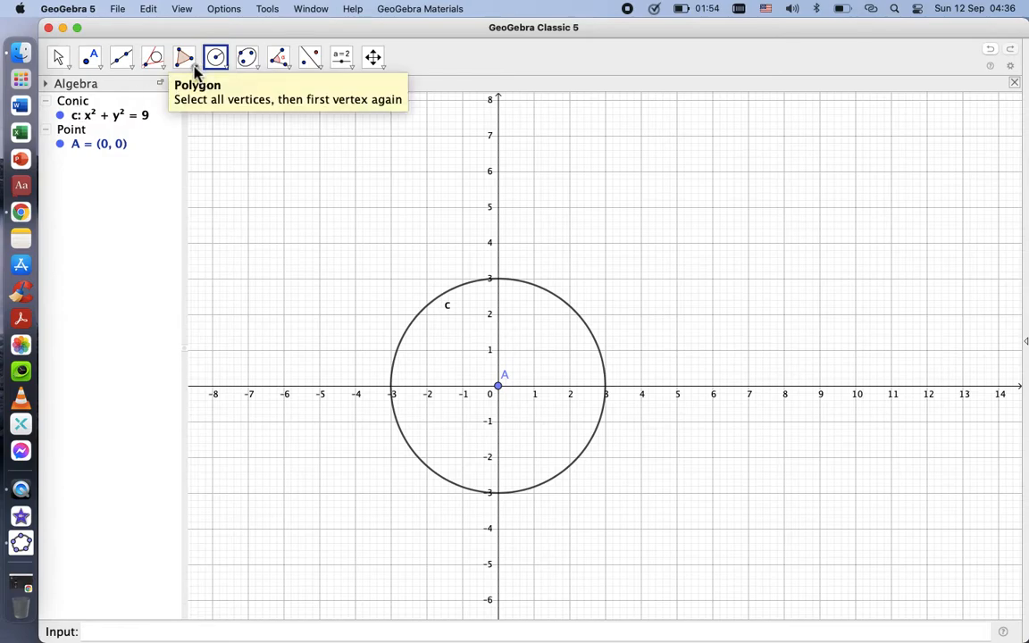
Create a 4-vertex regular polygon from B (0, 3) and C (−3, 0), giving an inscribed square of area 18
{"action": "left_click", "coordinate": [215, 55]}
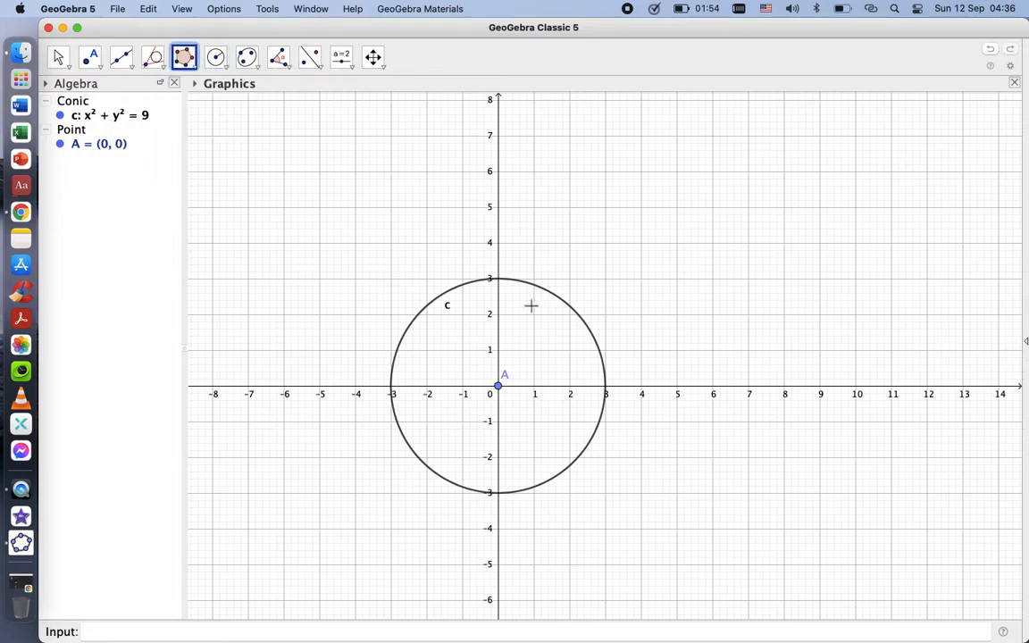
{"action": "left_click", "coordinate": [496, 279]}
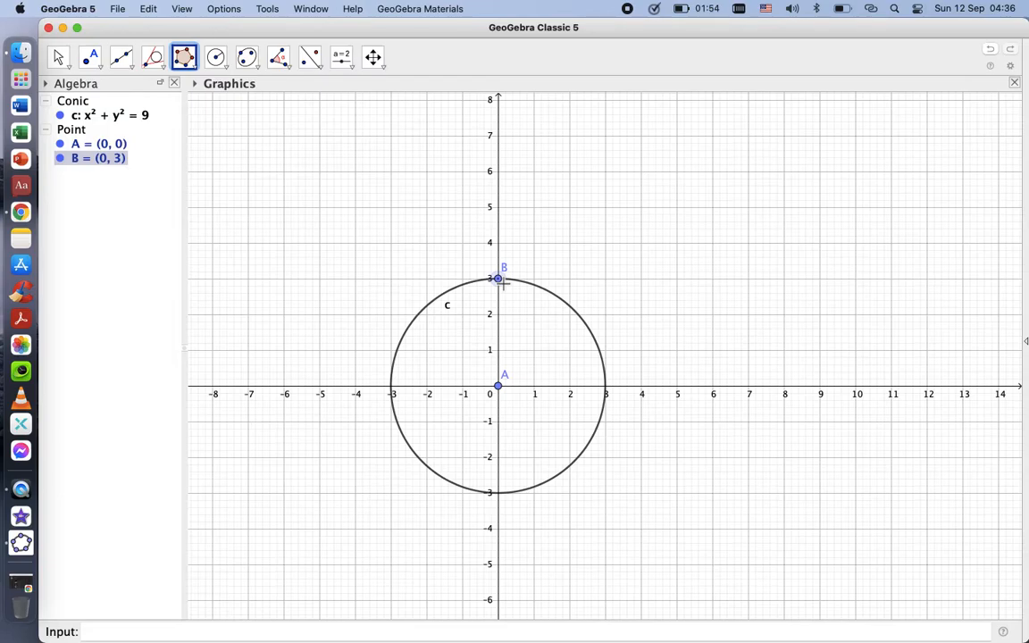
{"action": "left_click_drag", "start_coordinate": [496, 278], "coordinate": [393, 393]}
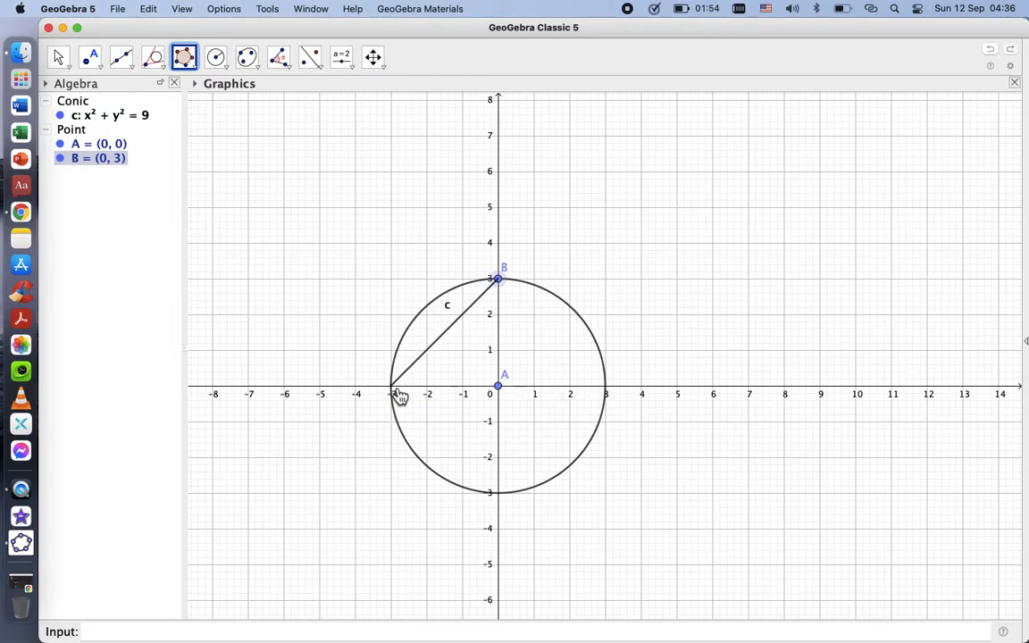
{"action": "left_click", "coordinate": [391, 393]}
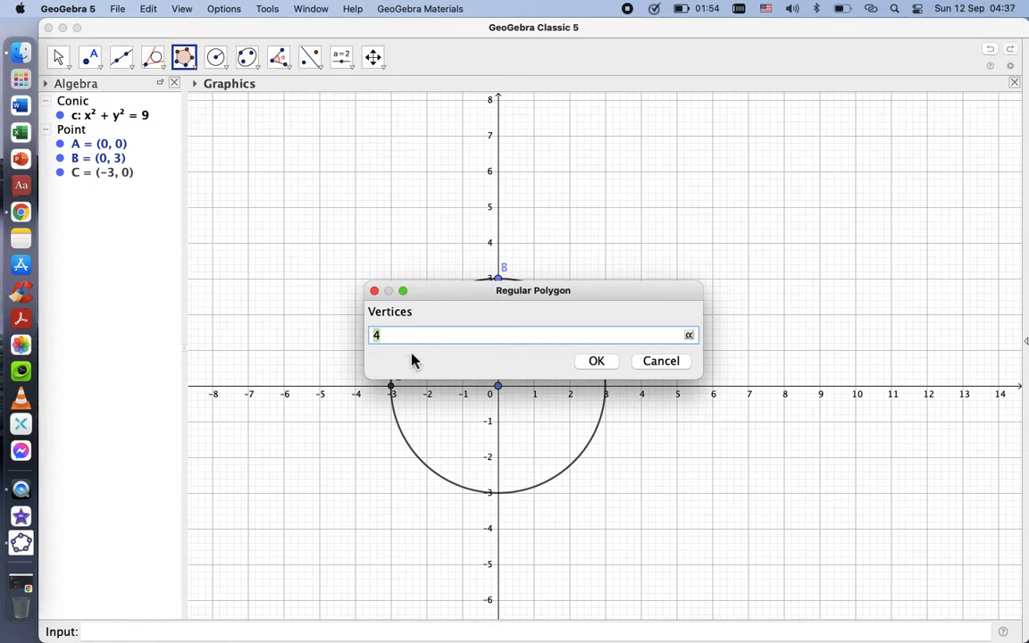
{"action": "left_click", "coordinate": [597, 361]}
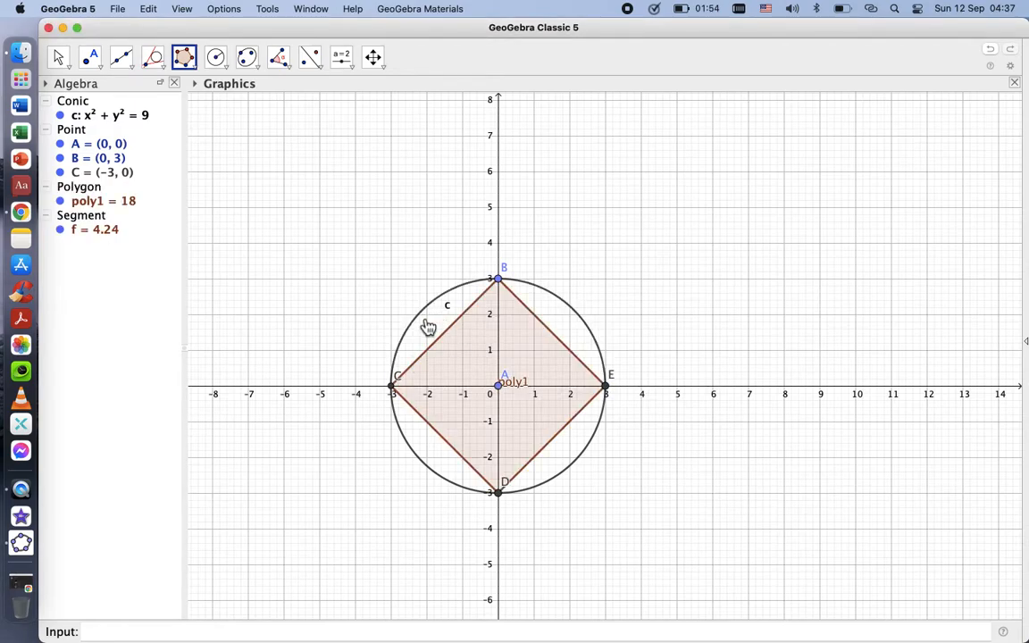
{"action": "mouse_move", "coordinate": [518, 384]}
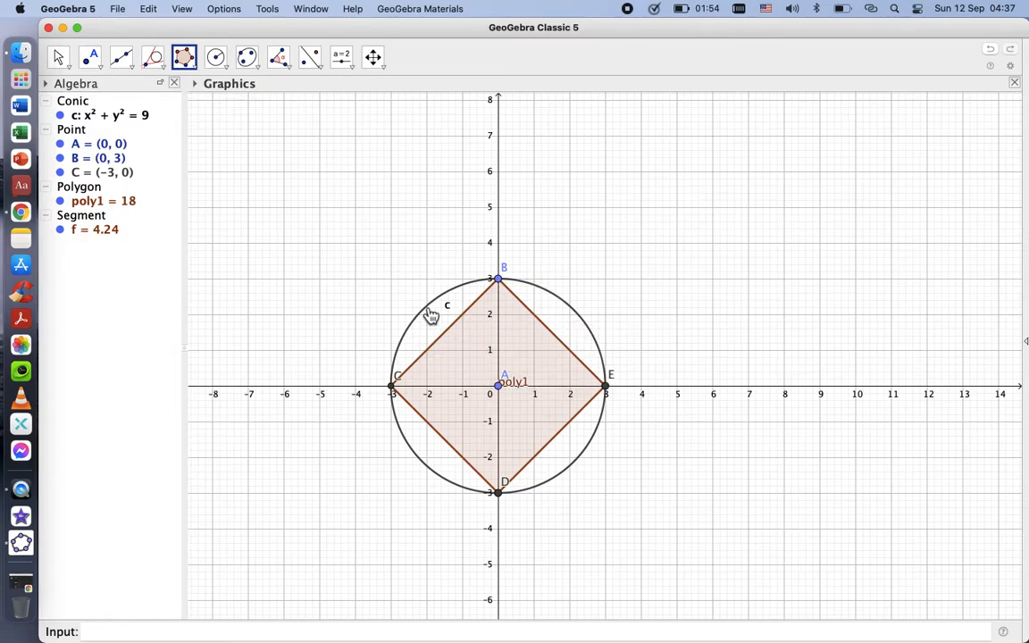
{"action": "mouse_move", "coordinate": [179, 43]}
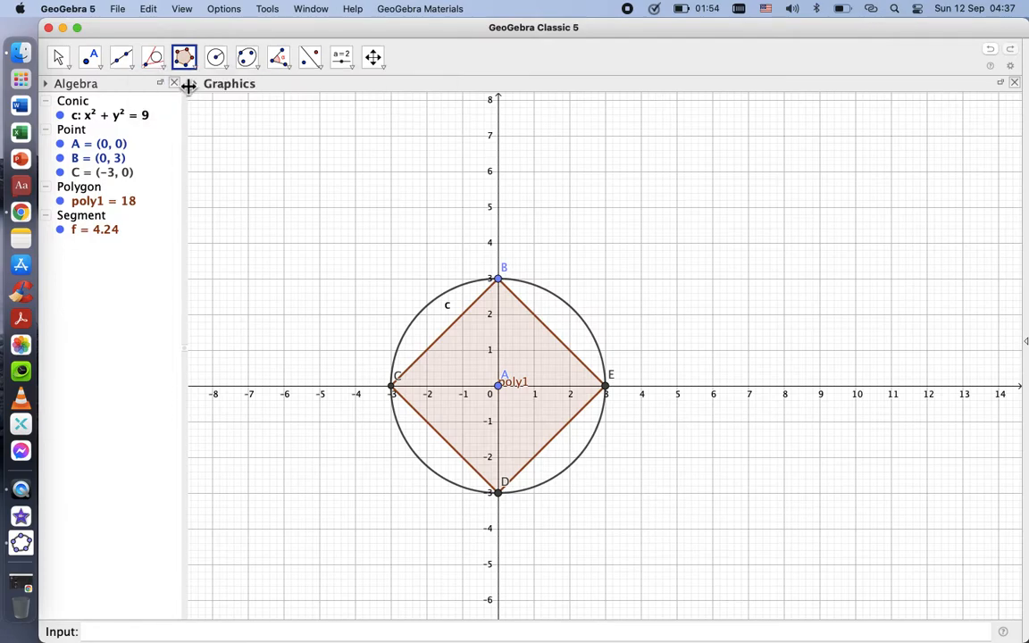
Construct perpendicular bisectors of the square's sides, lines j: x + y = 0 and k: x − y = 0
{"action": "left_click", "coordinate": [122, 56]}
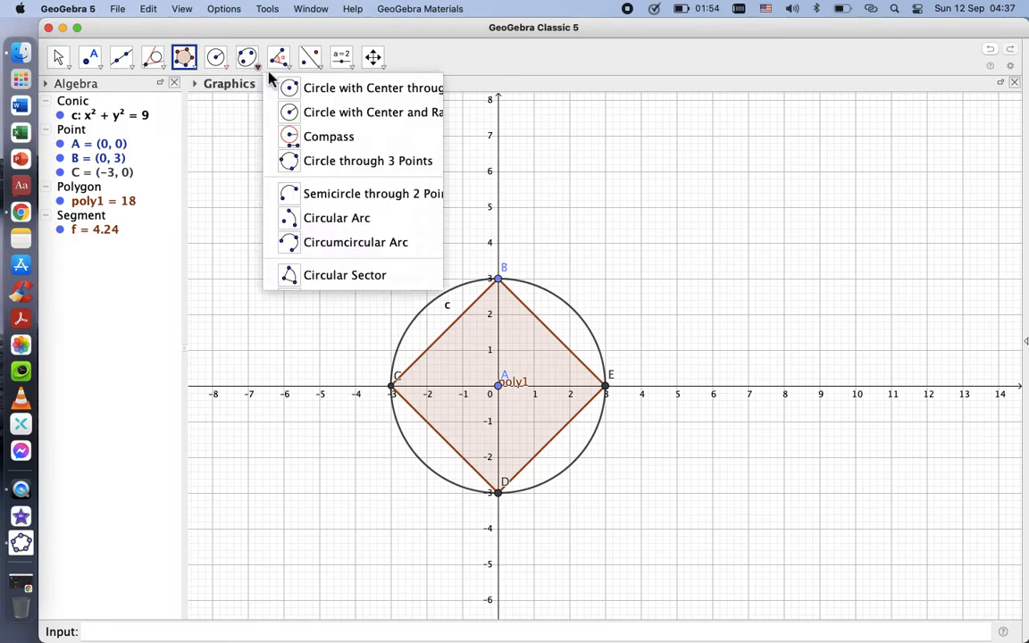
{"action": "left_click", "coordinate": [184, 55]}
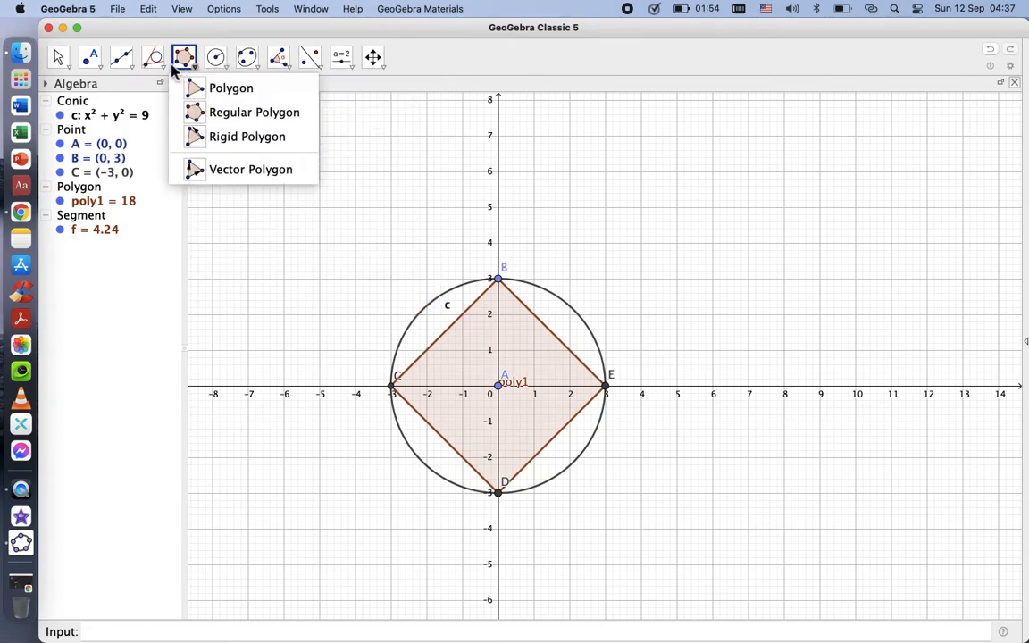
{"action": "left_click", "coordinate": [152, 56]}
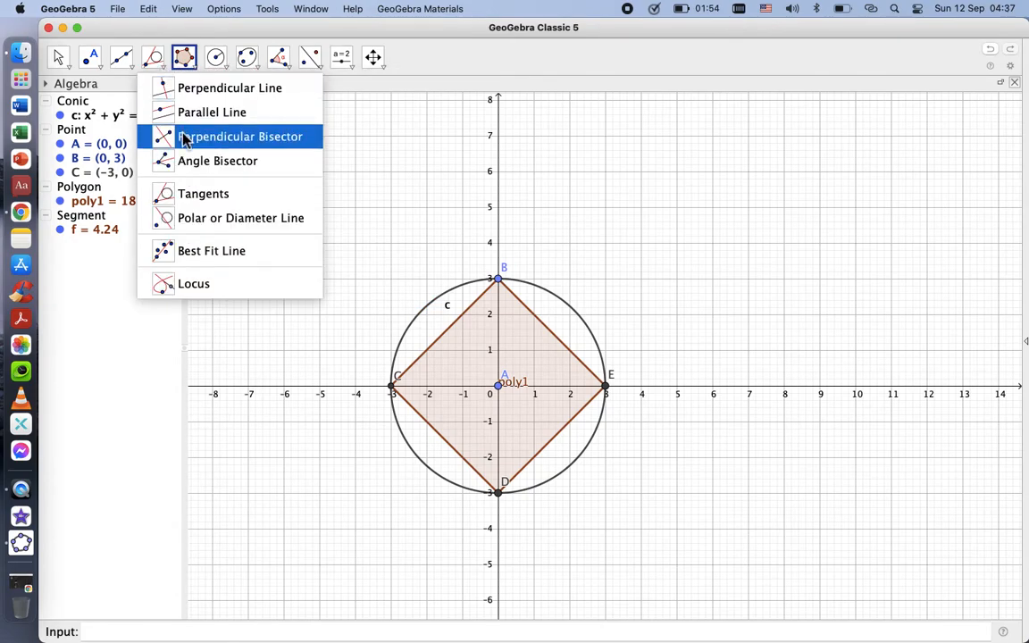
{"action": "left_click", "coordinate": [239, 136]}
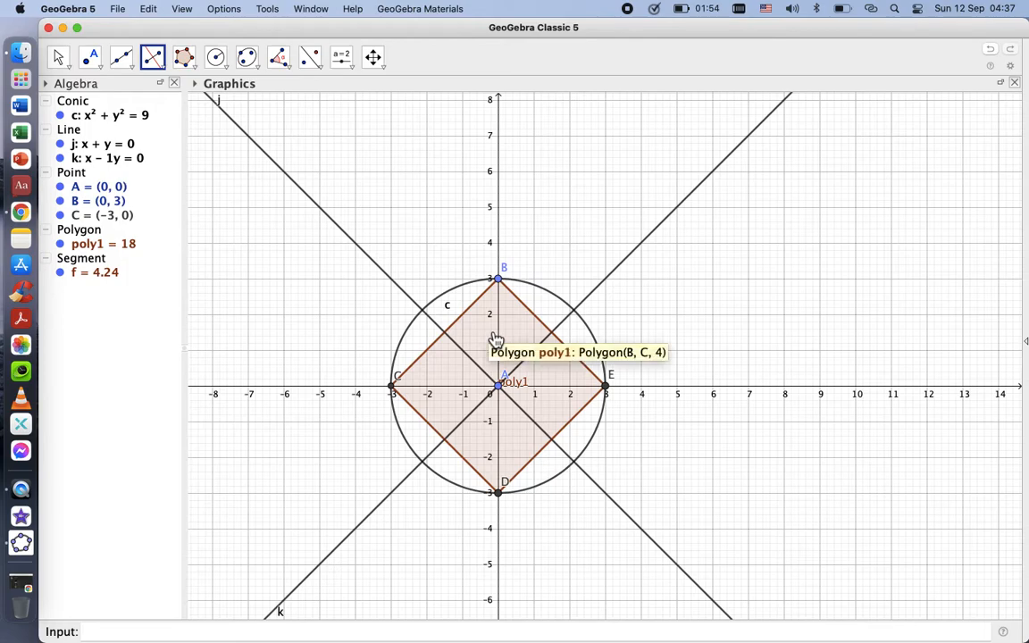
{"action": "mouse_move", "coordinate": [182, 55]}
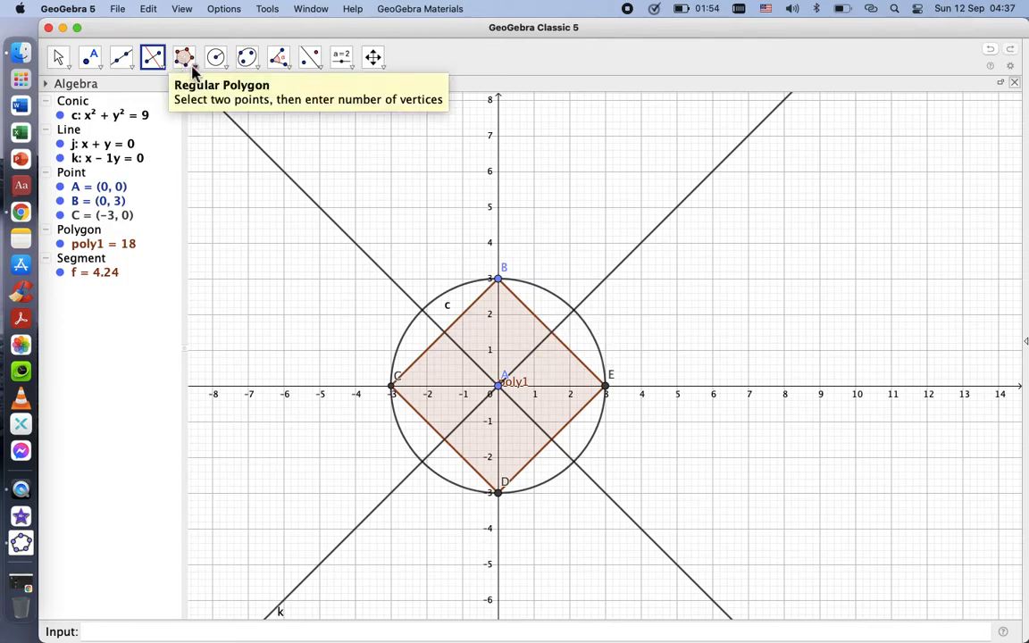
Create the rotated square poly2 (area 18) from the circle–diagonal crossings F and G
{"action": "left_click", "coordinate": [182, 56]}
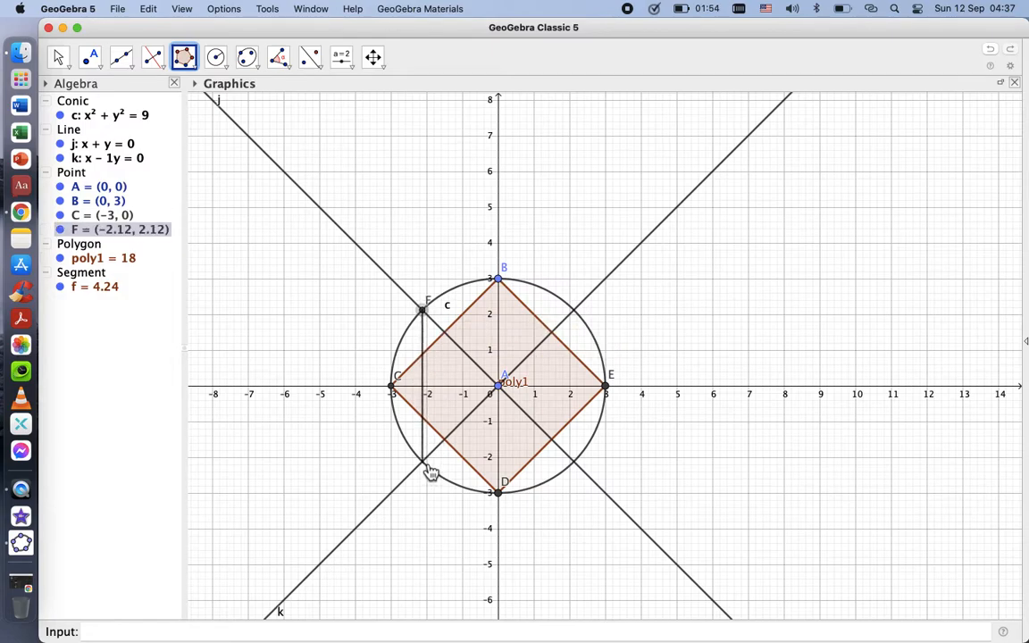
{"action": "left_click", "coordinate": [432, 463]}
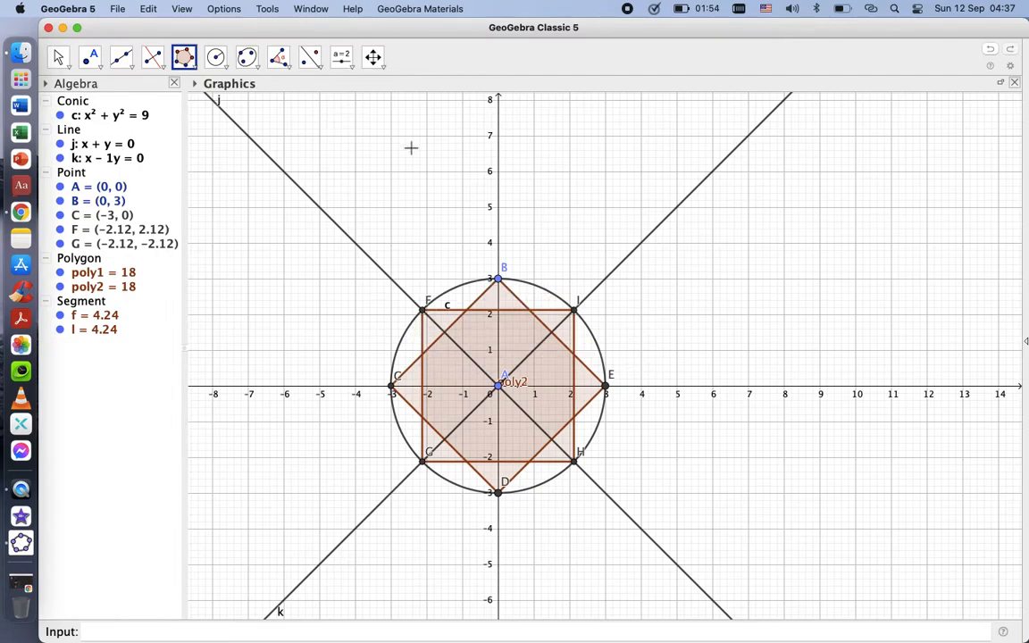
{"action": "mouse_move", "coordinate": [413, 339]}
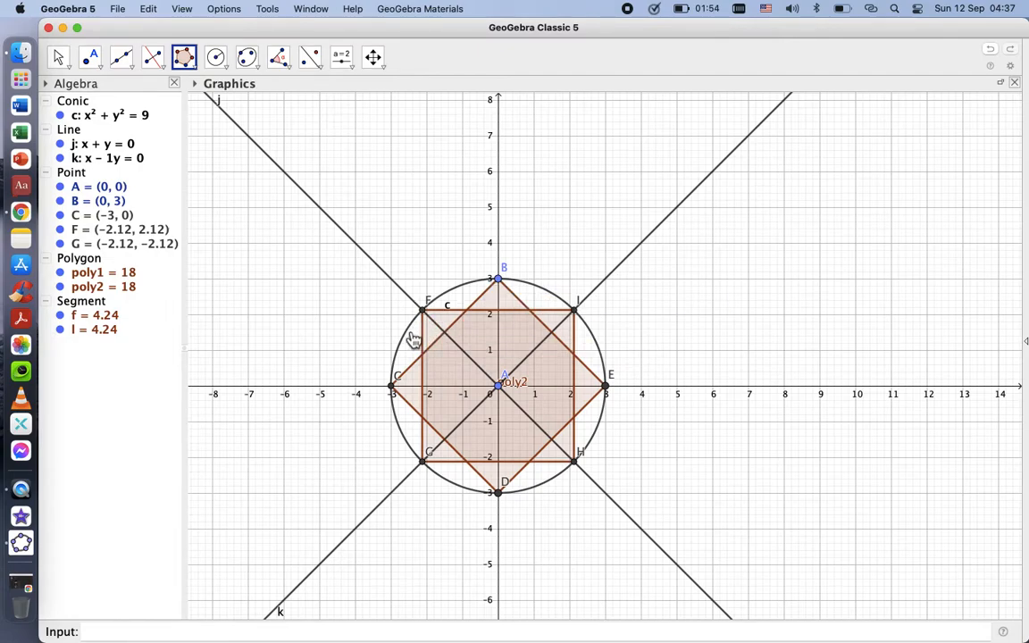
{"action": "mouse_move", "coordinate": [151, 56]}
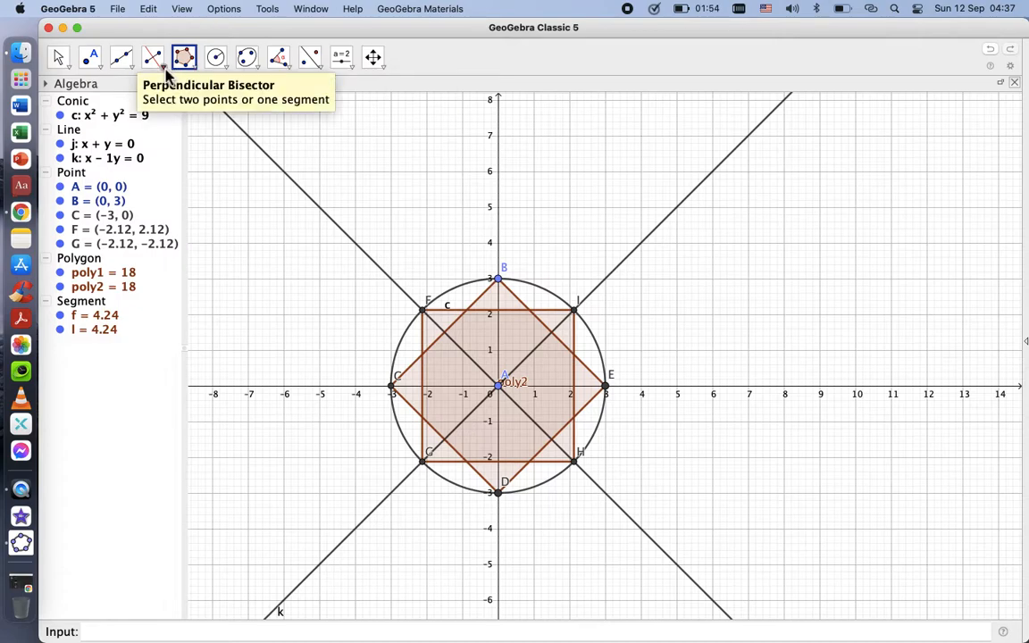
Draw 2.3-long segments between adjacent octagon vertices on the circle's left side
{"action": "left_click", "coordinate": [152, 56]}
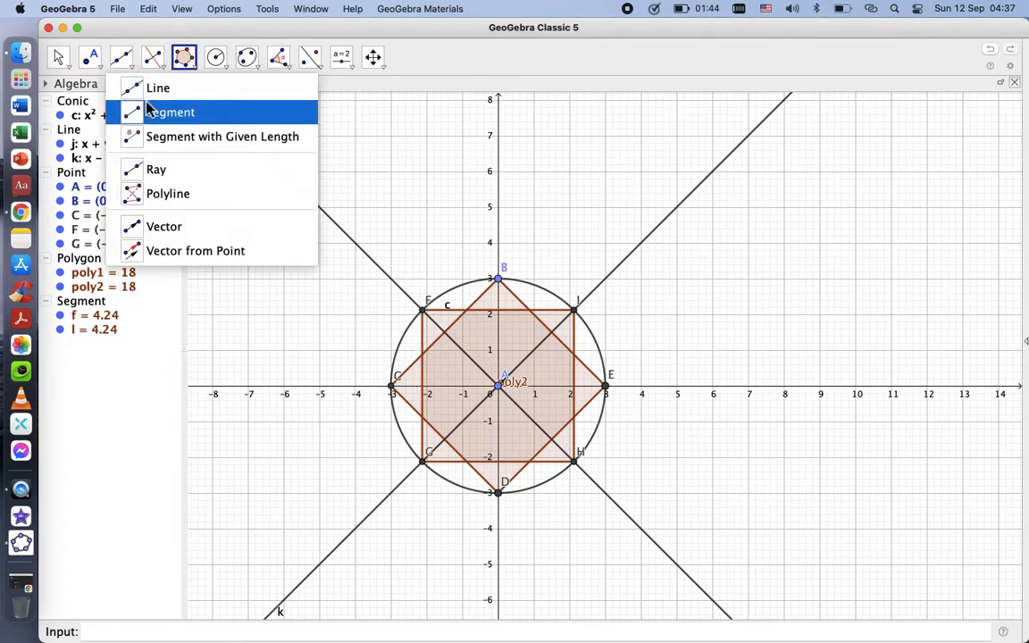
{"action": "left_click", "coordinate": [169, 110]}
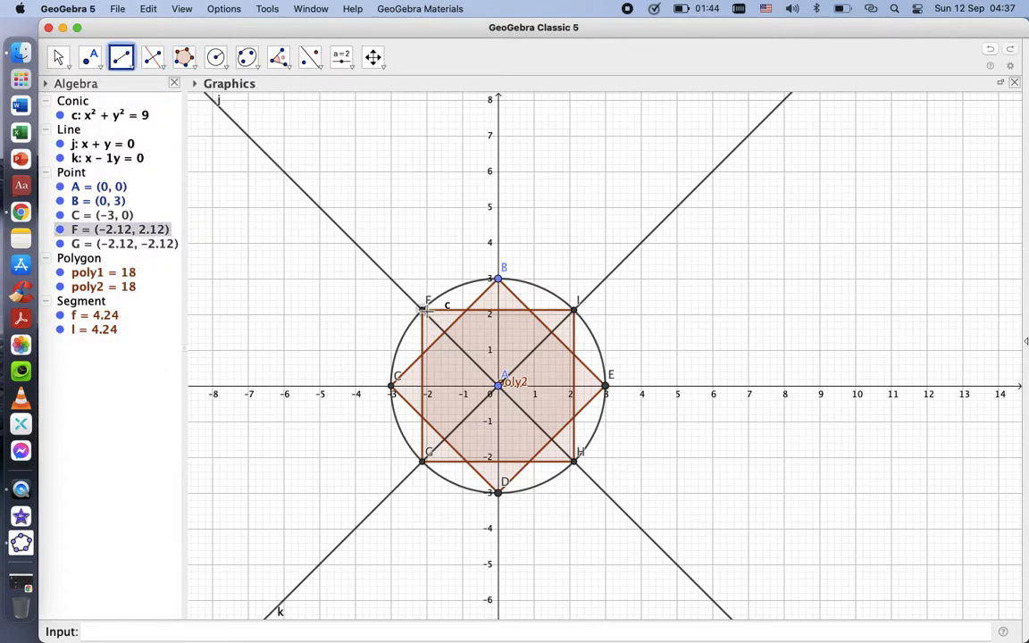
{"action": "left_click_drag", "start_coordinate": [421, 310], "coordinate": [394, 391]}
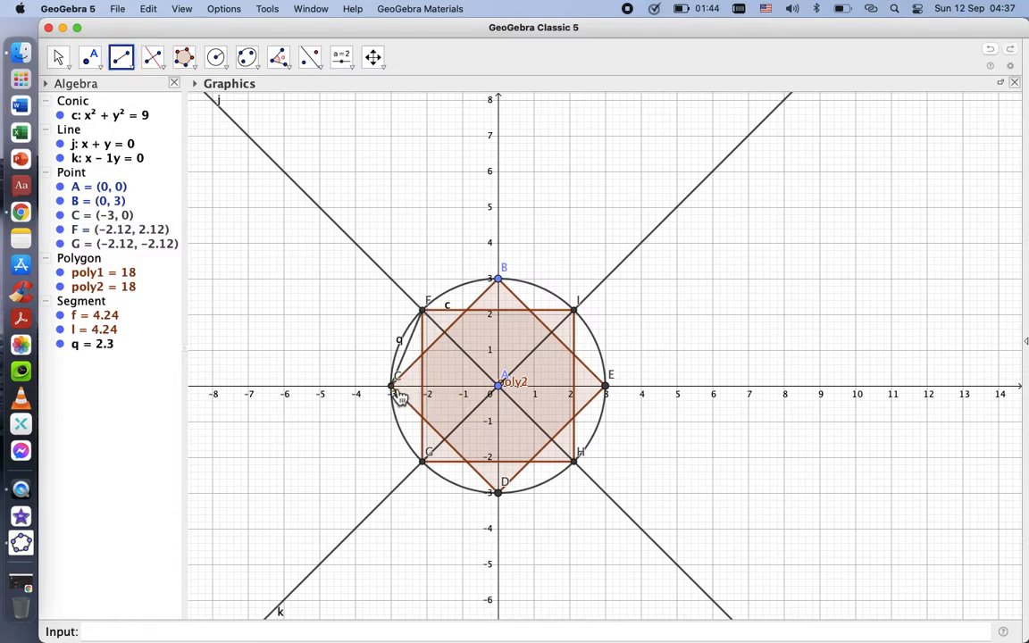
{"action": "left_click_drag", "start_coordinate": [393, 385], "coordinate": [421, 461]}
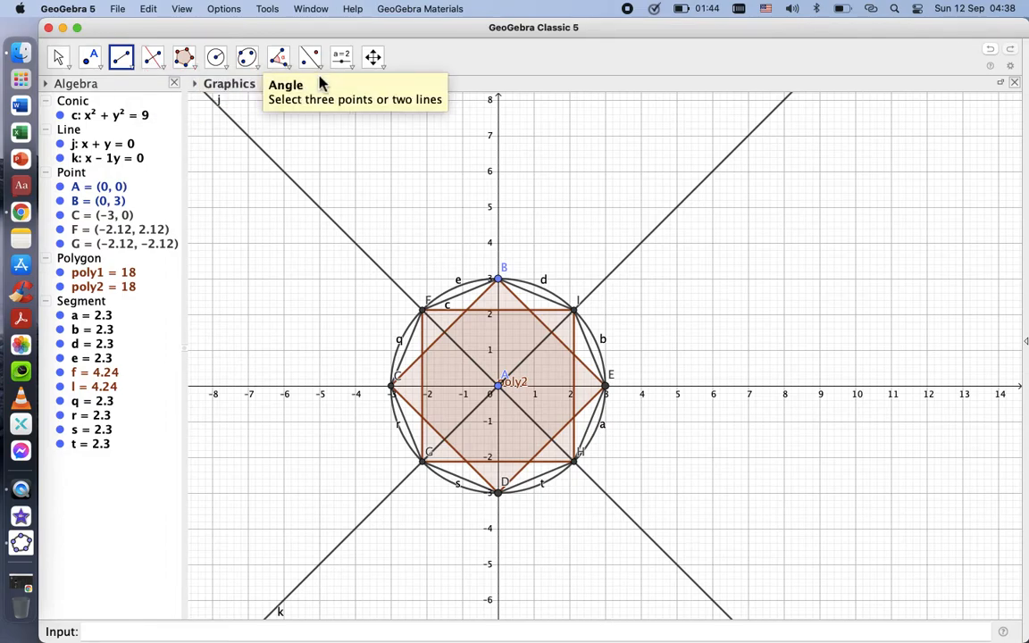
{"action": "mouse_move", "coordinate": [288, 68]}
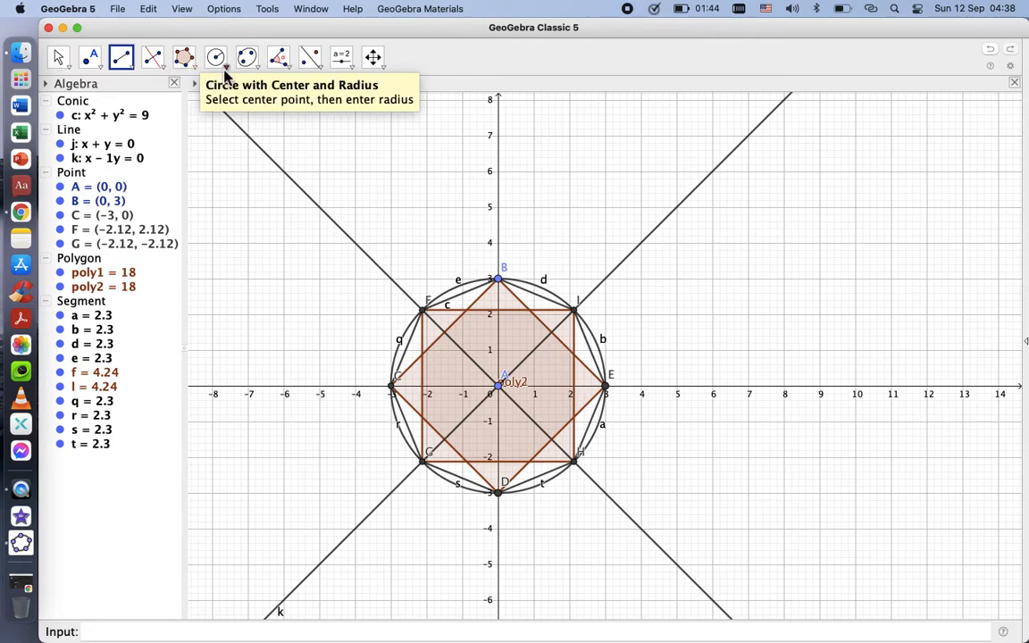
Add tangent lines to circle c at the octagon vertices, starting with y = −3 at bottom vertex D
{"action": "left_click", "coordinate": [184, 56]}
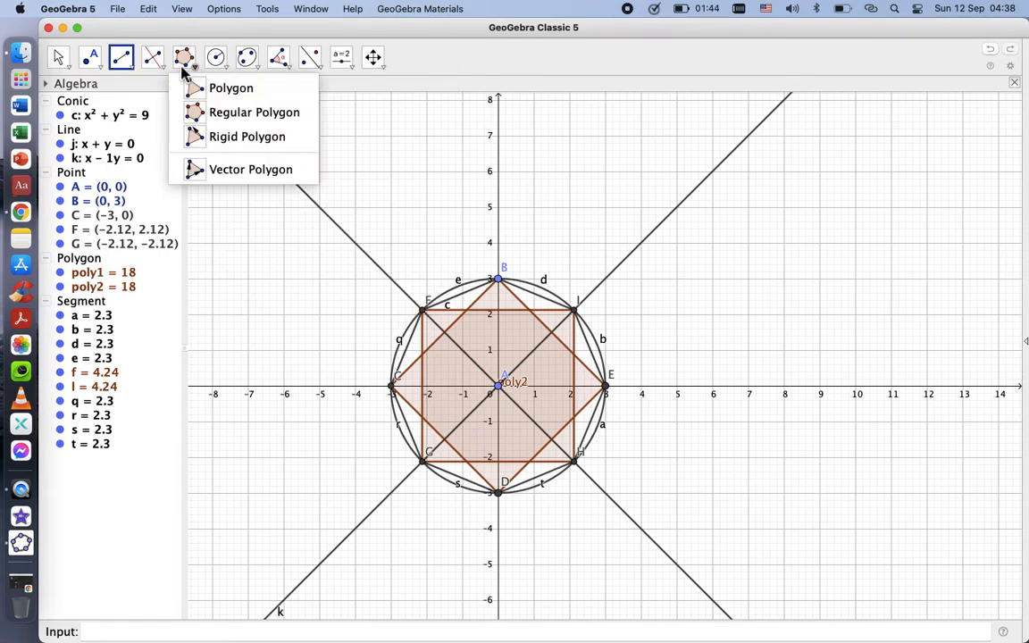
{"action": "left_click", "coordinate": [279, 55]}
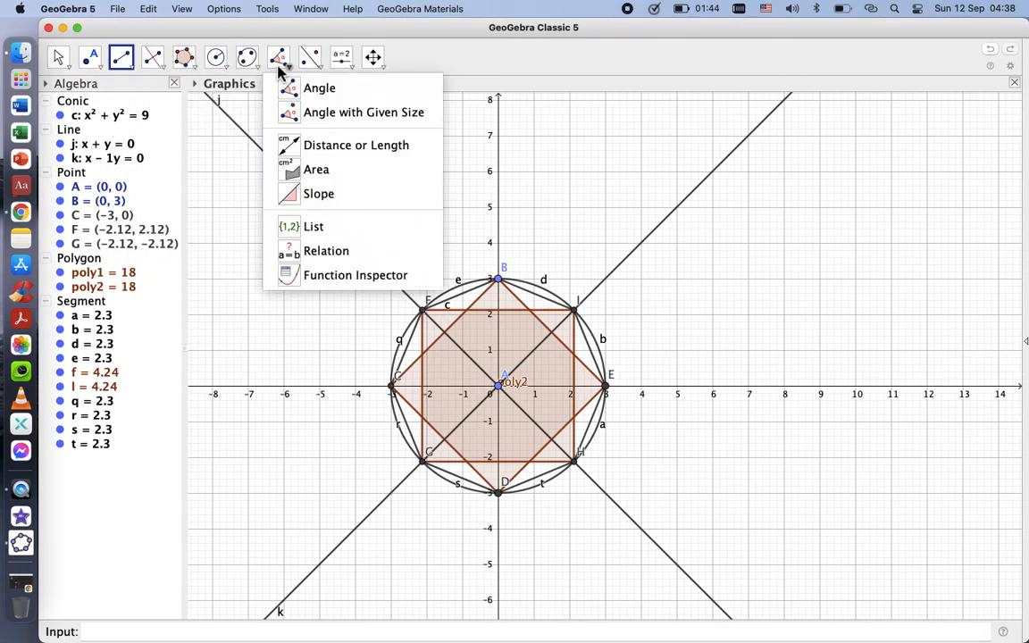
{"action": "left_click", "coordinate": [154, 56]}
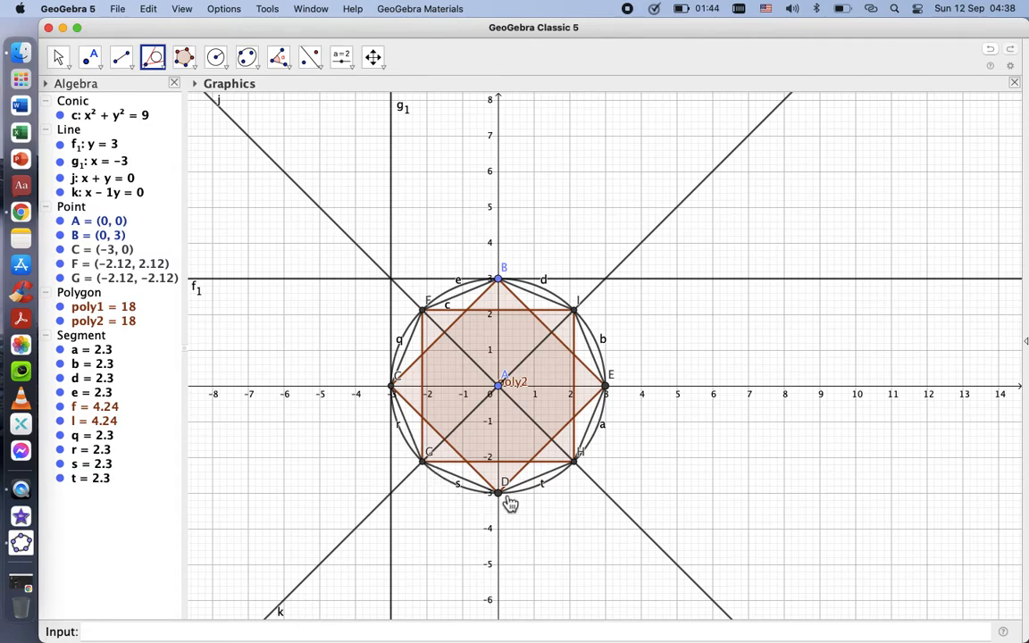
{"action": "left_click", "coordinate": [496, 491]}
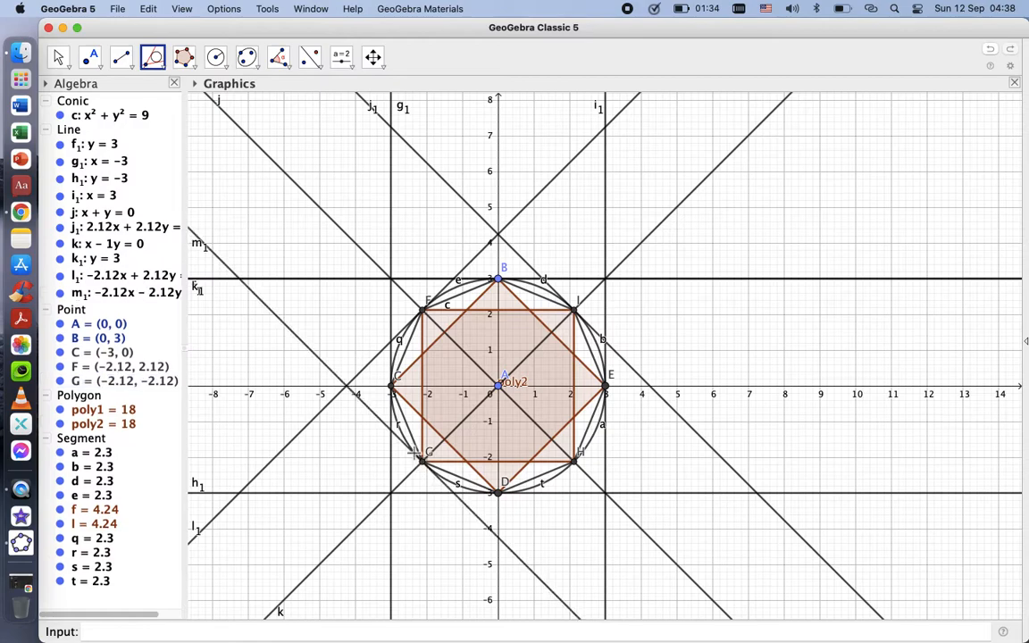
{"action": "mouse_move", "coordinate": [582, 472]}
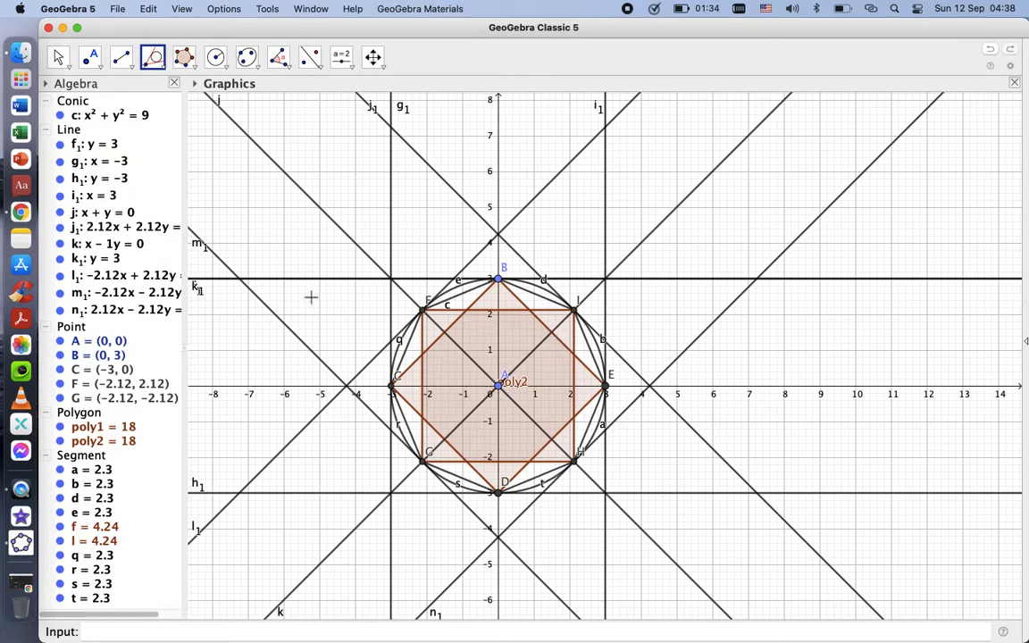
{"action": "mouse_move", "coordinate": [184, 56]}
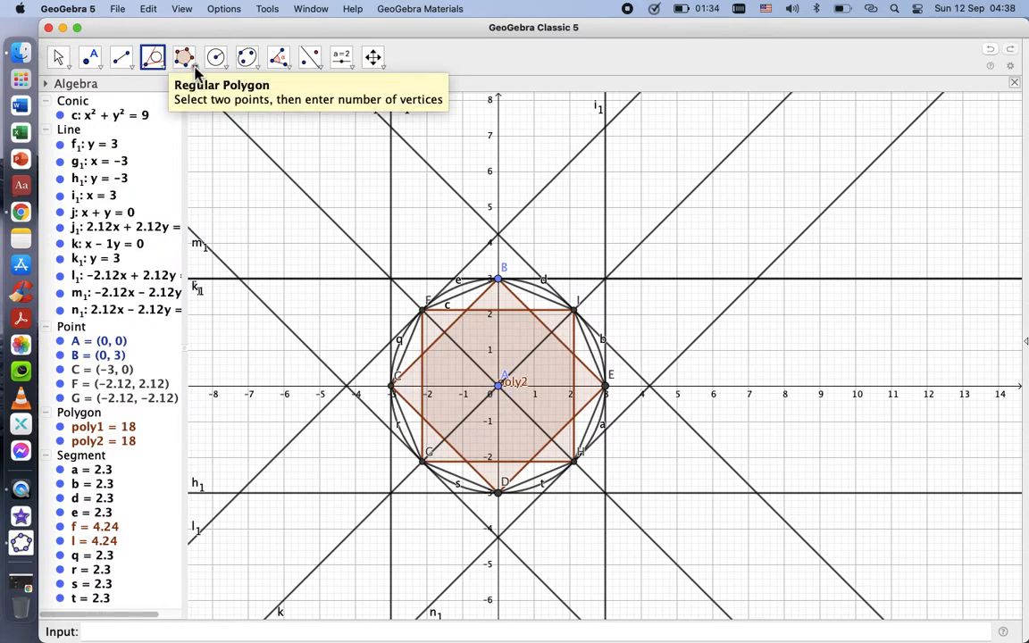
{"action": "left_click", "coordinate": [184, 55]}
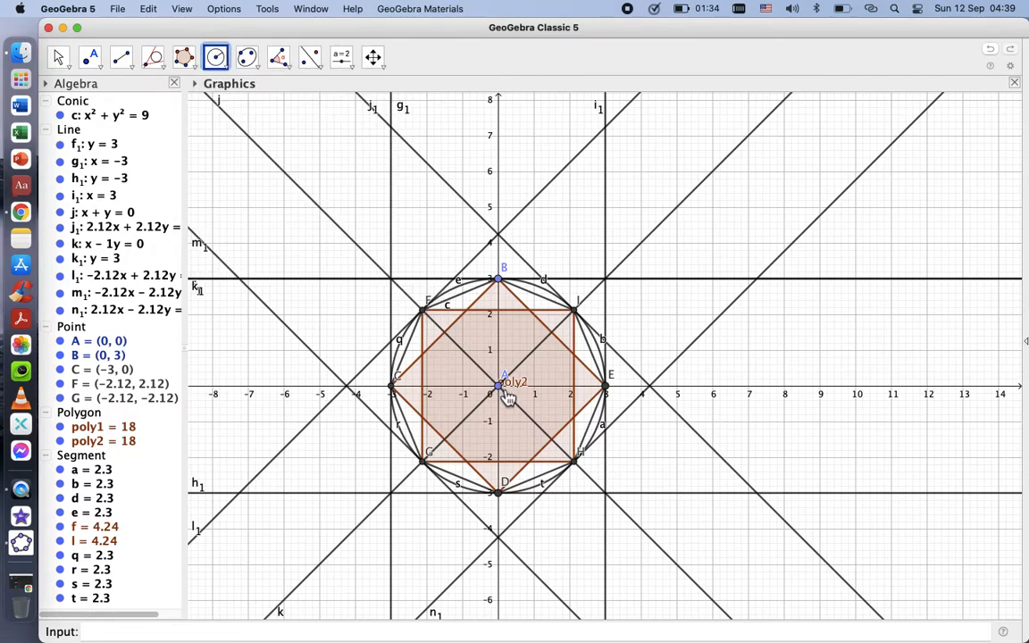
{"action": "left_click", "coordinate": [496, 386]}
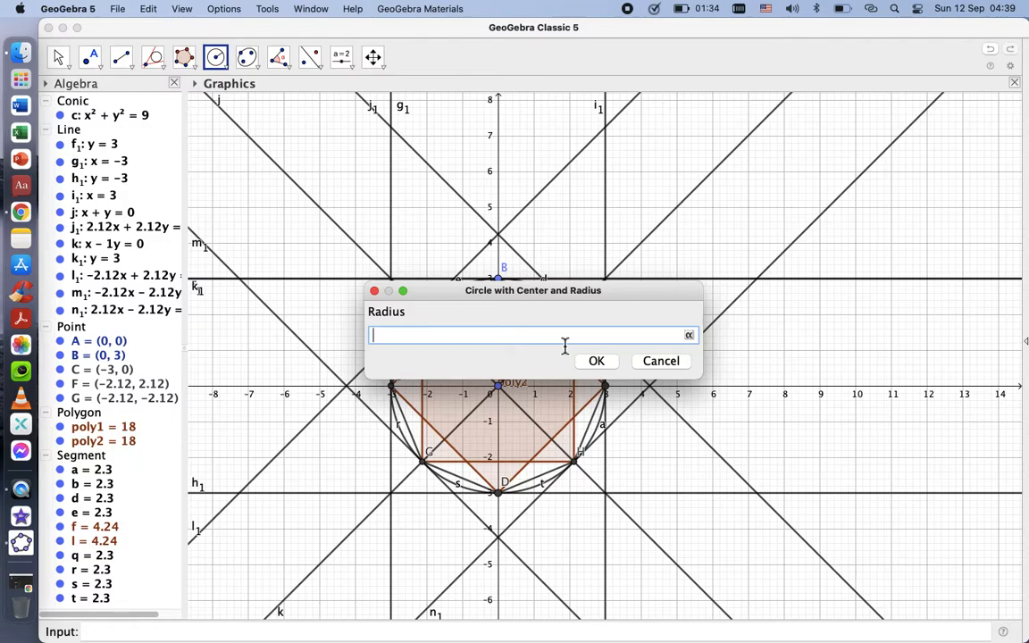
{"action": "left_click", "coordinate": [597, 360]}
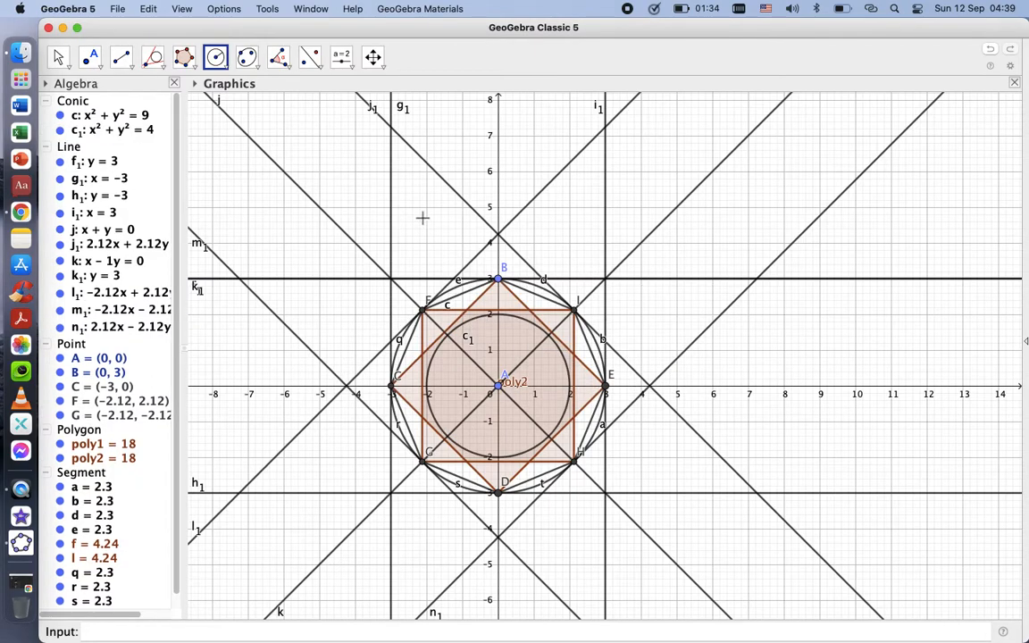
{"action": "mouse_move", "coordinate": [457, 330]}
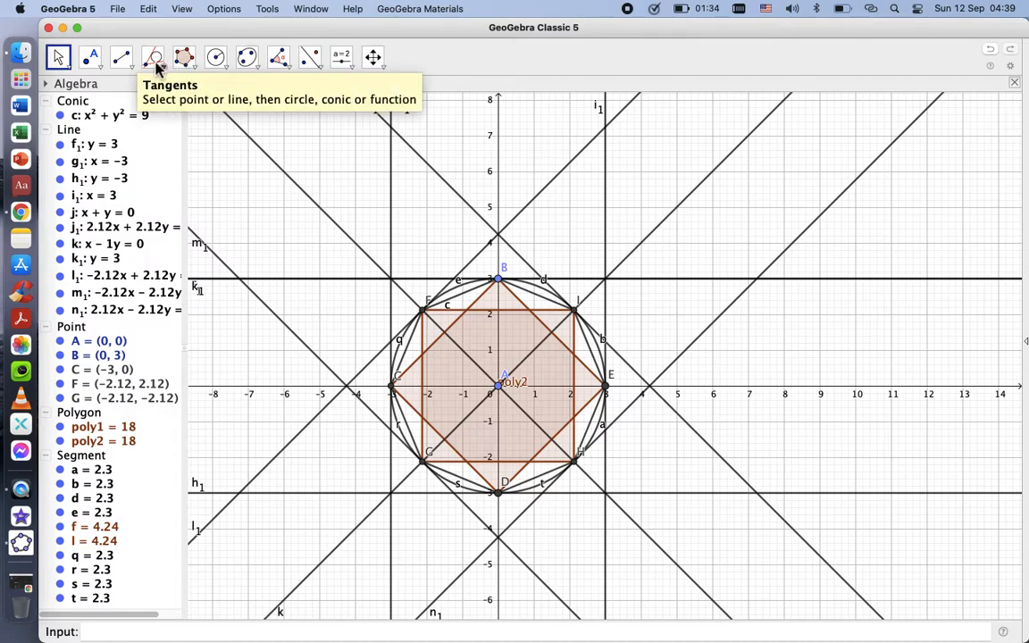
Add the inner circle c₁: x² + y² = 4.5 through J (0, 2.12) centred at A
{"action": "left_click", "coordinate": [214, 57]}
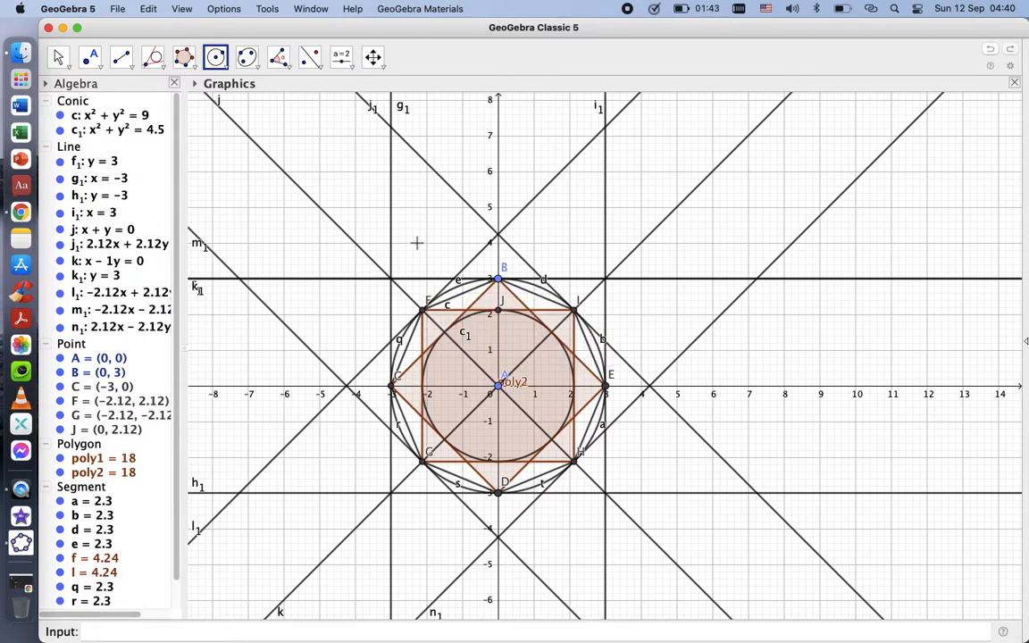
{"action": "mouse_move", "coordinate": [490, 386]}
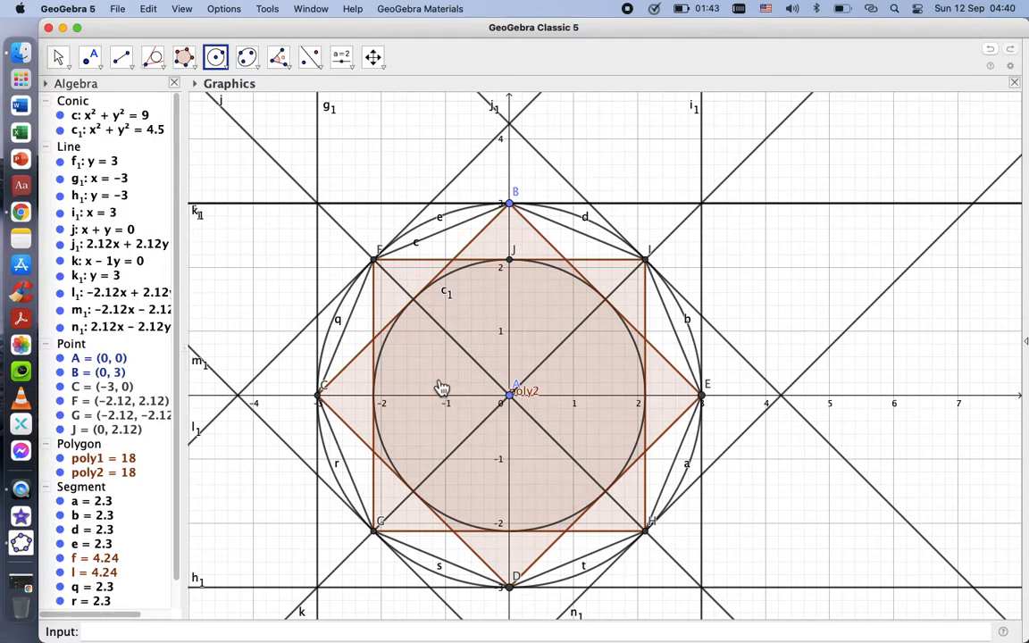
{"action": "mouse_move", "coordinate": [515, 225]}
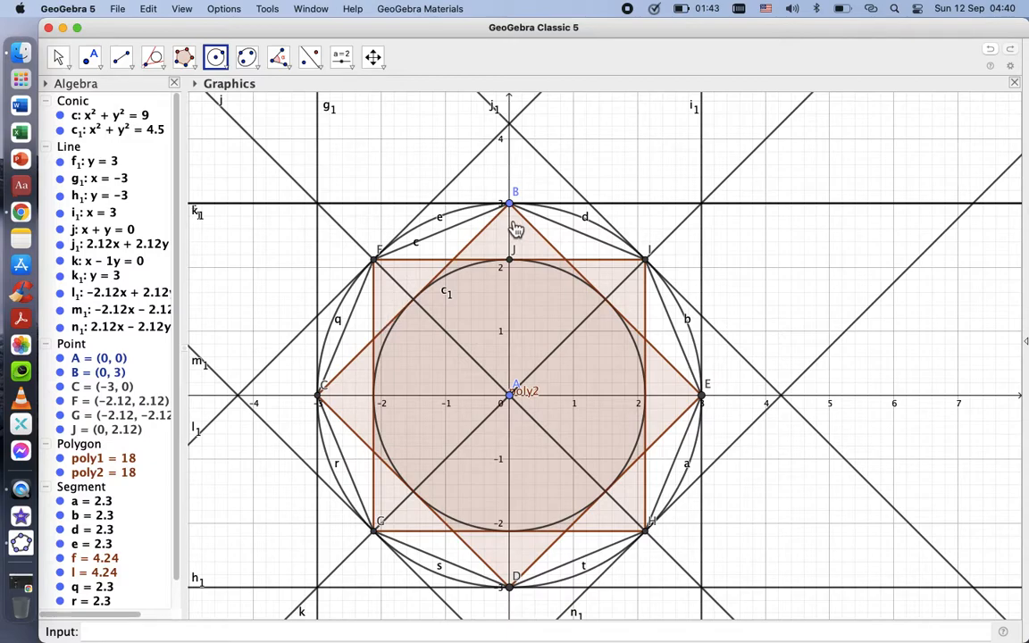
{"action": "mouse_move", "coordinate": [553, 429]}
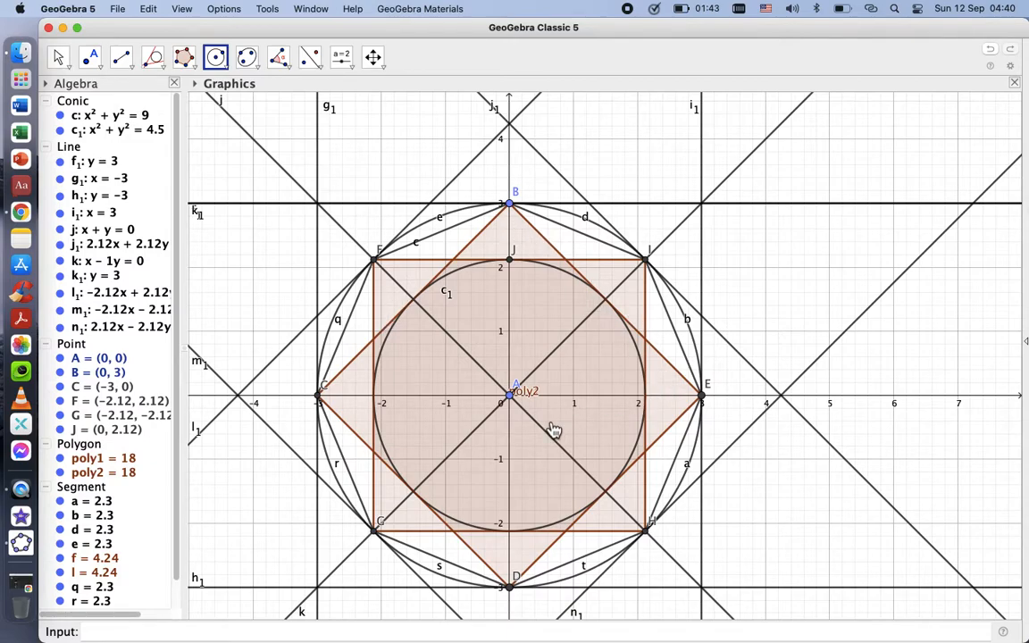
{"action": "mouse_move", "coordinate": [268, 489]}
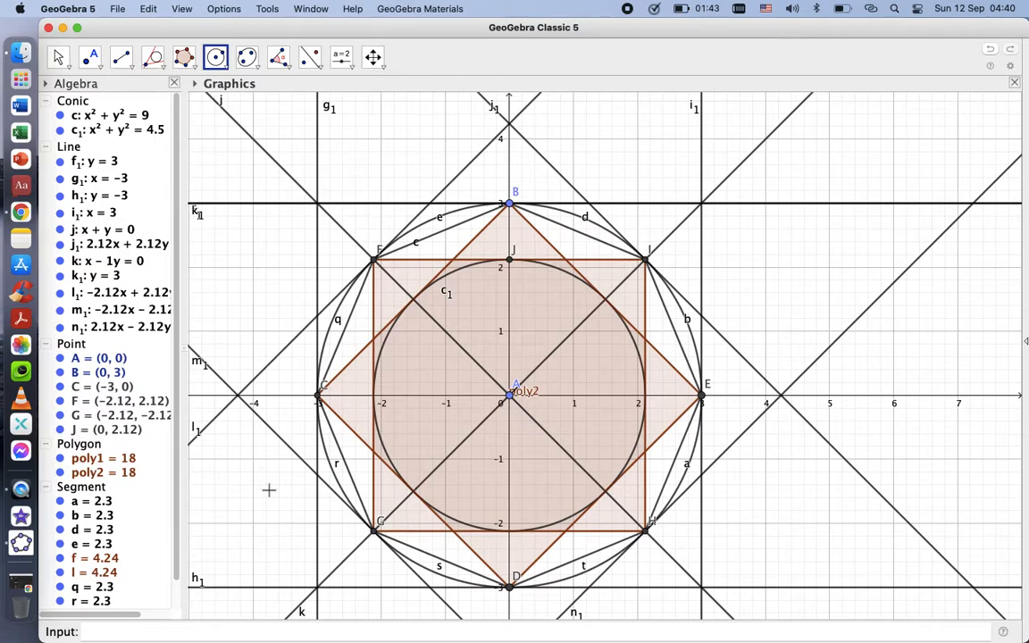
{"action": "mouse_move", "coordinate": [293, 371]}
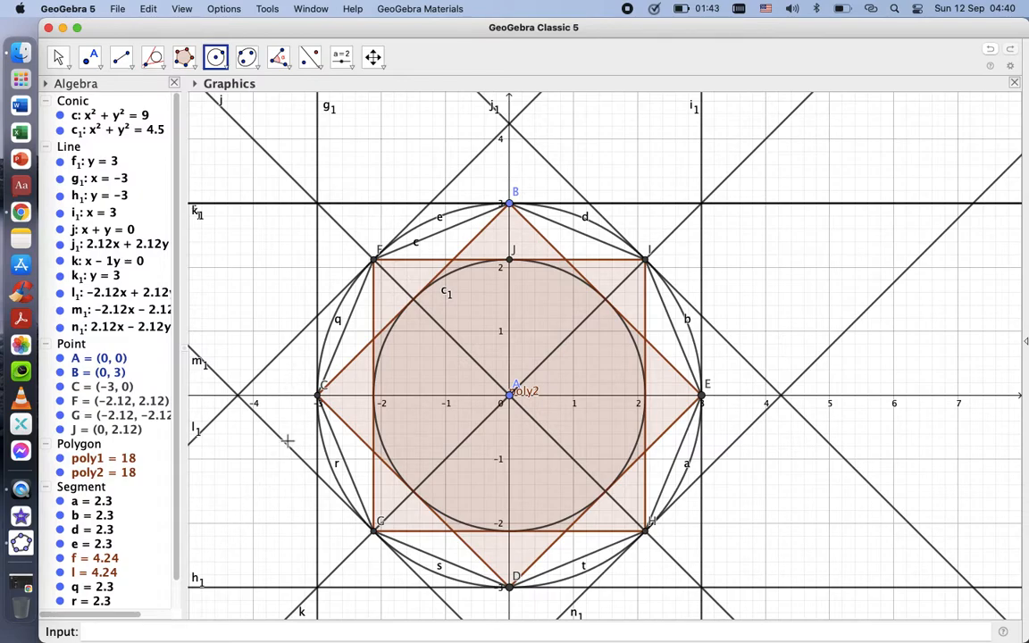
{"action": "mouse_move", "coordinate": [268, 478]}
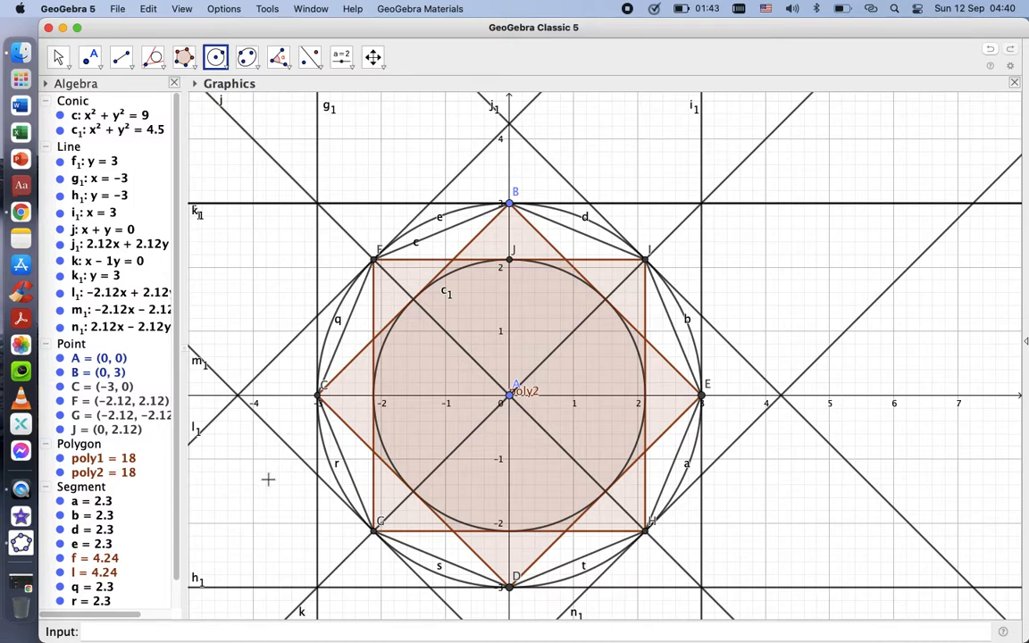
{"action": "mouse_move", "coordinate": [272, 509]}
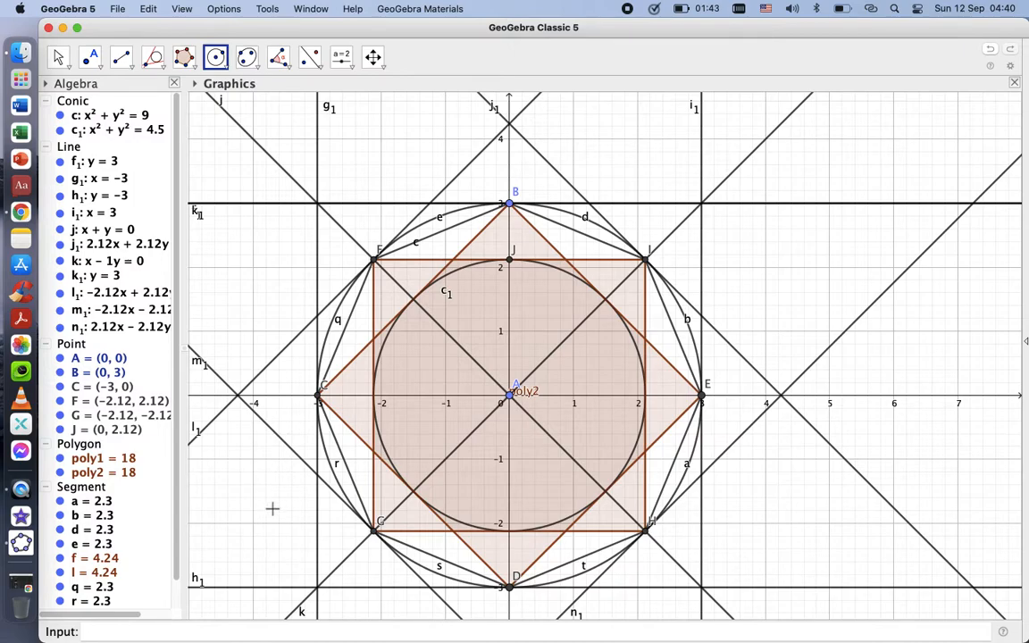
{"action": "mouse_move", "coordinate": [268, 386]}
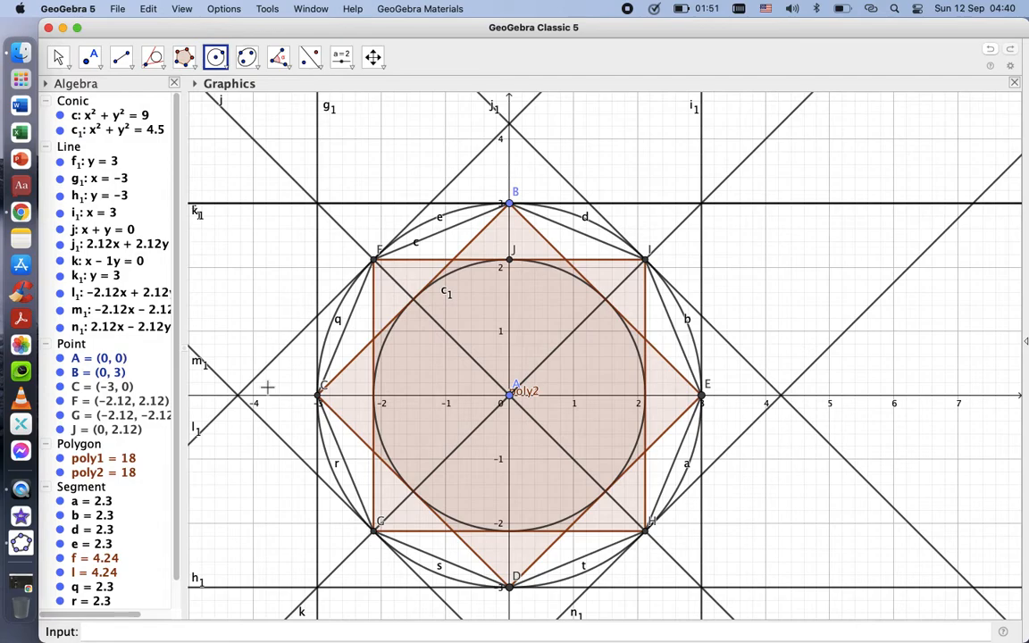
{"action": "mouse_move", "coordinate": [21, 489]}
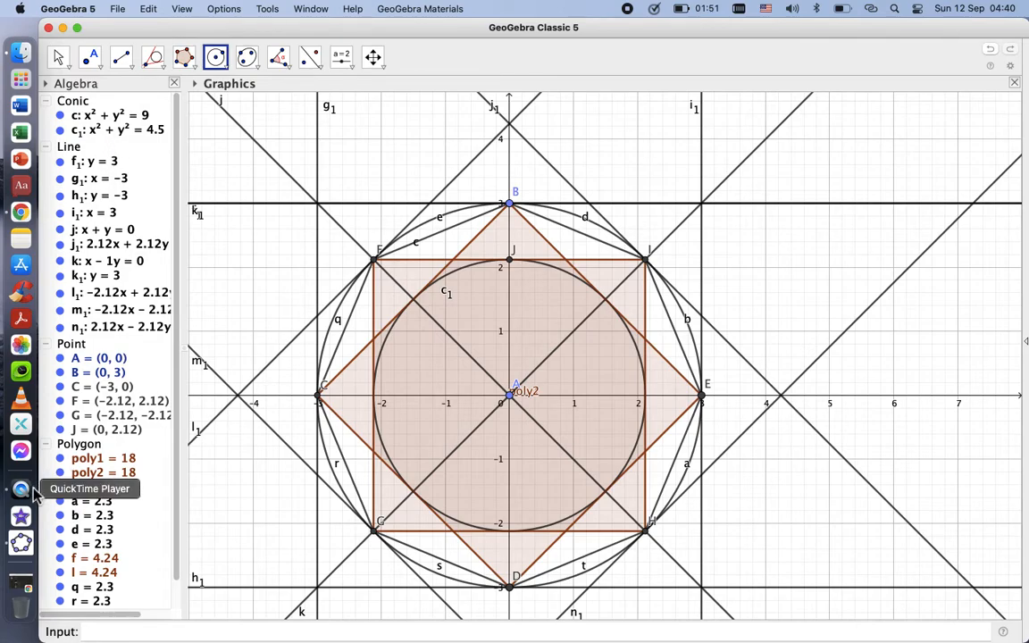